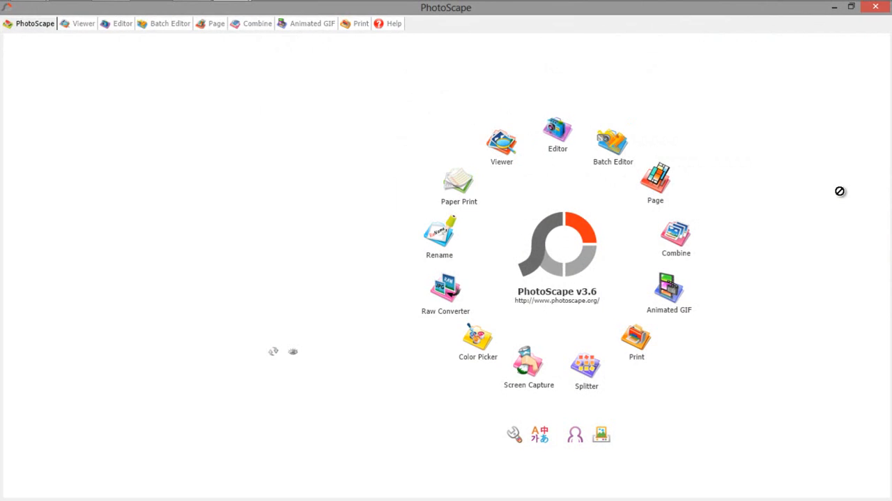
pyautogui.moveTo(801, 205)
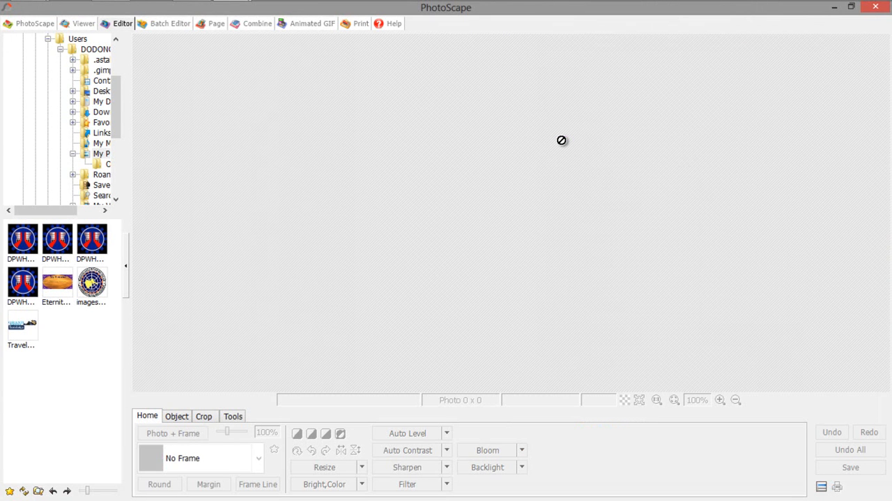
pyautogui.moveTo(360, 131)
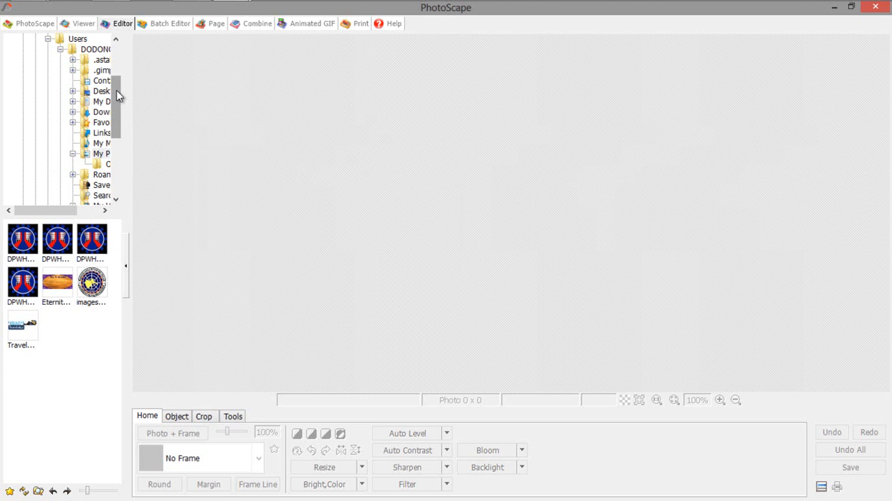
# Step: Browse the folder tree to the drive folder holding the portrait photos and list its thumbnails
pyautogui.scroll(-3)
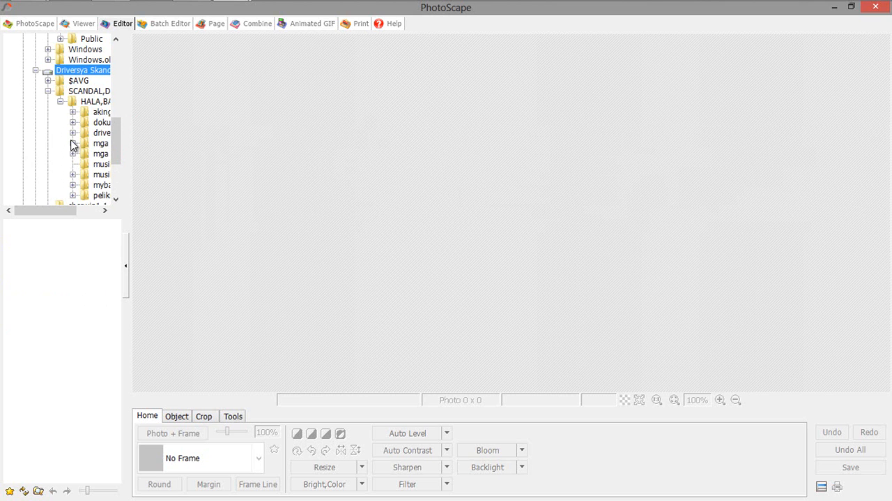
pyautogui.click(73, 143)
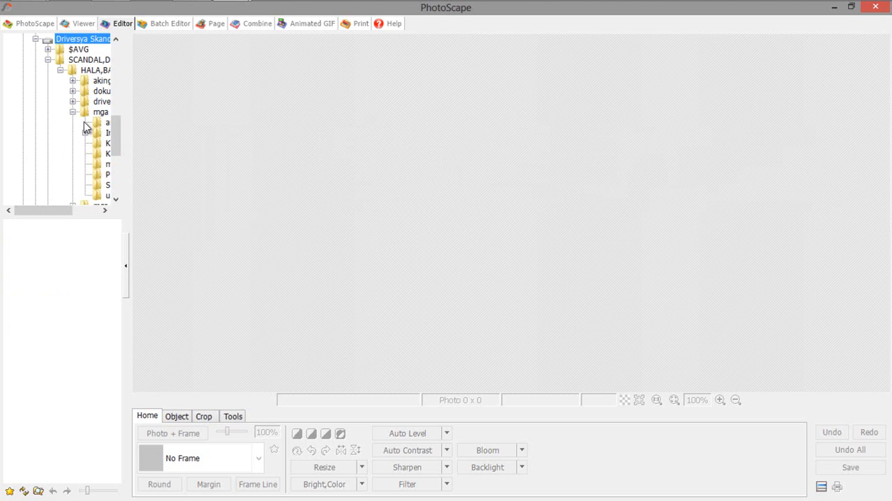
pyautogui.click(108, 123)
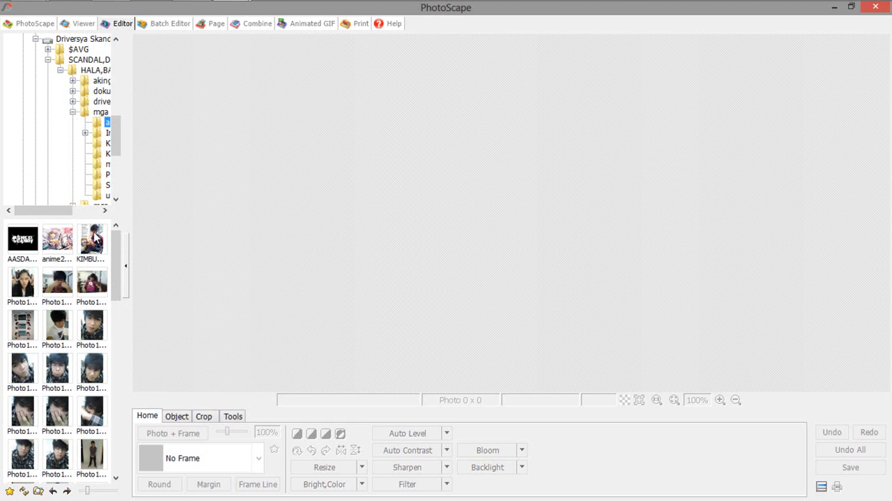
pyautogui.moveTo(61, 324)
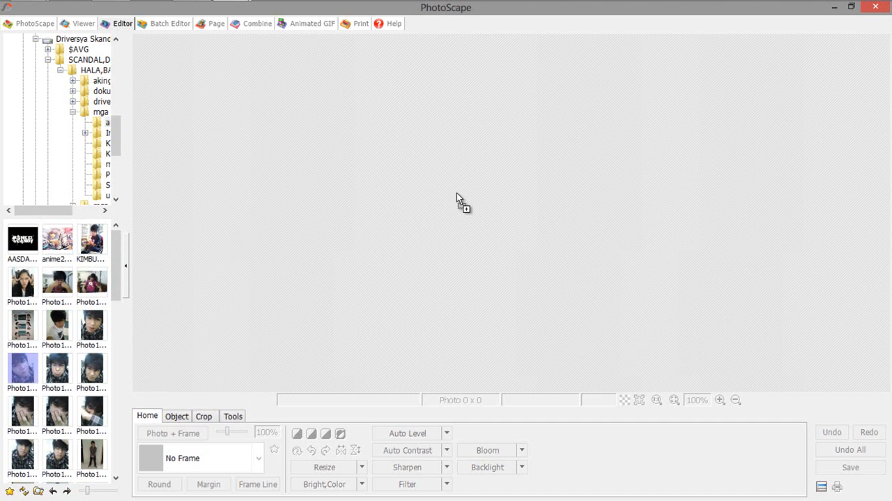
pyautogui.moveTo(430, 231)
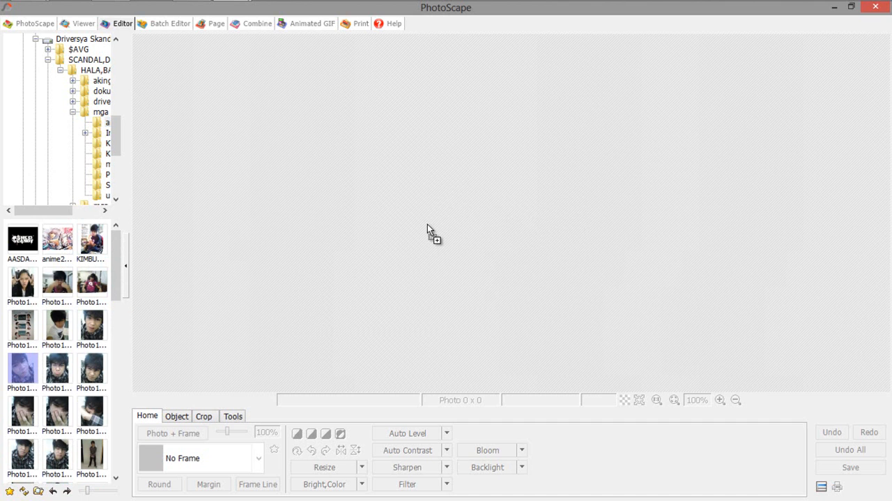
pyautogui.moveTo(500, 230)
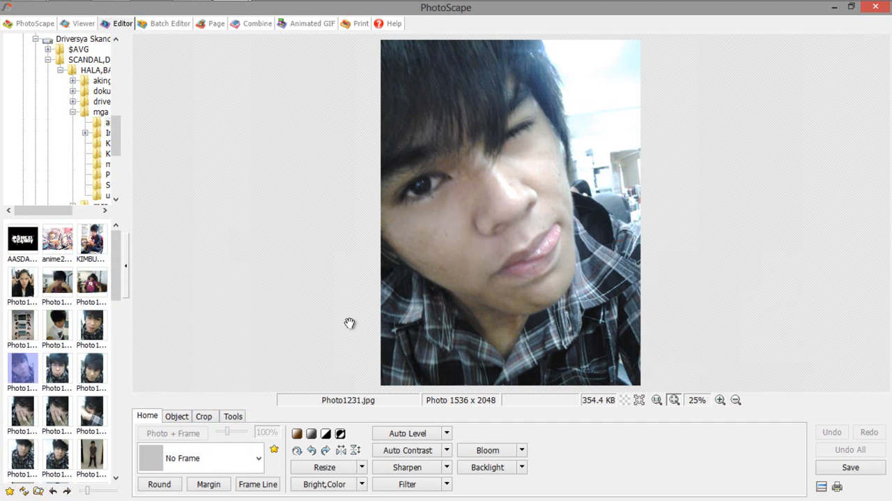
# Step: Load Photo1231.jpg (1536 x 2048) into the editing area
pyautogui.click(407, 432)
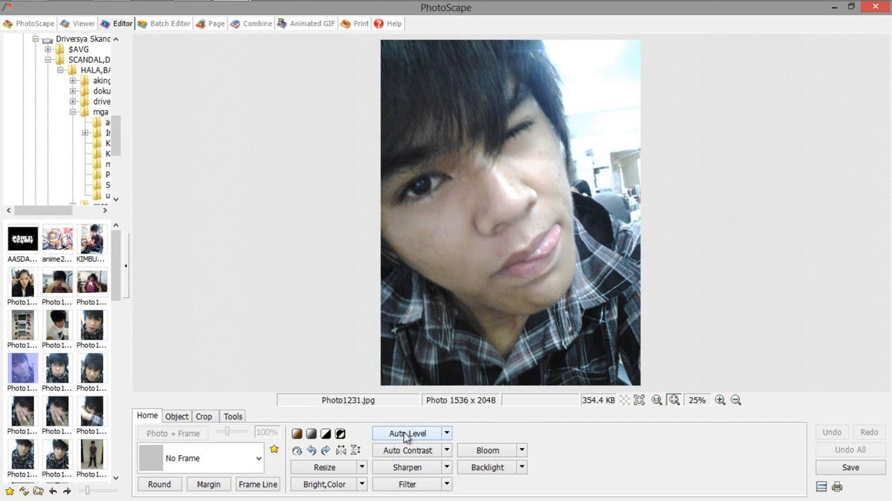
pyautogui.moveTo(226, 385)
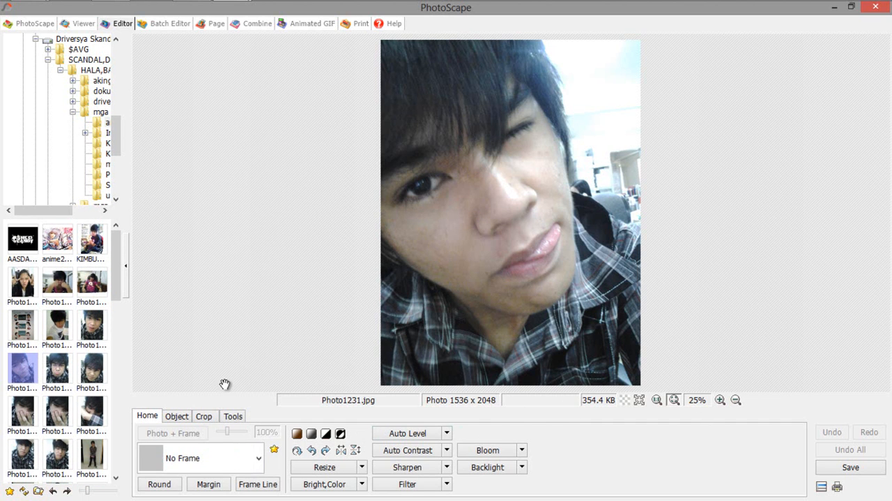
pyautogui.moveTo(408, 310)
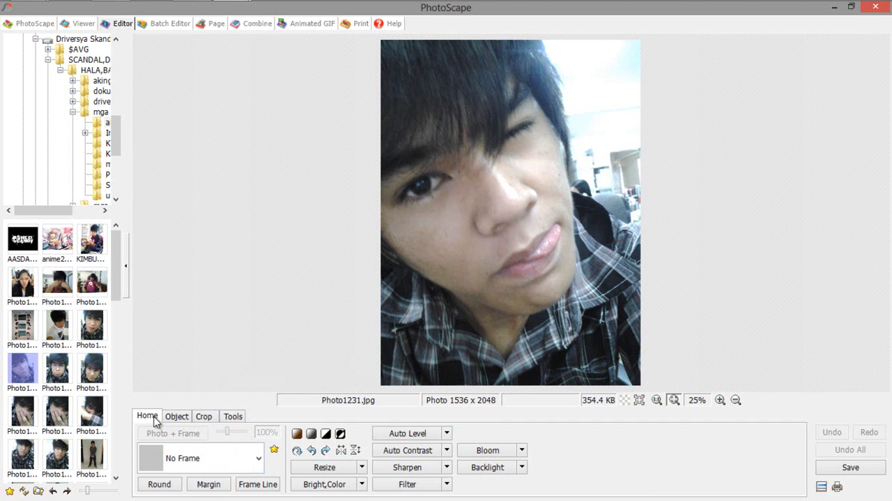
# Step: Insert a cartoon sticker from the Object Photo library onto the portrait
pyautogui.click(176, 415)
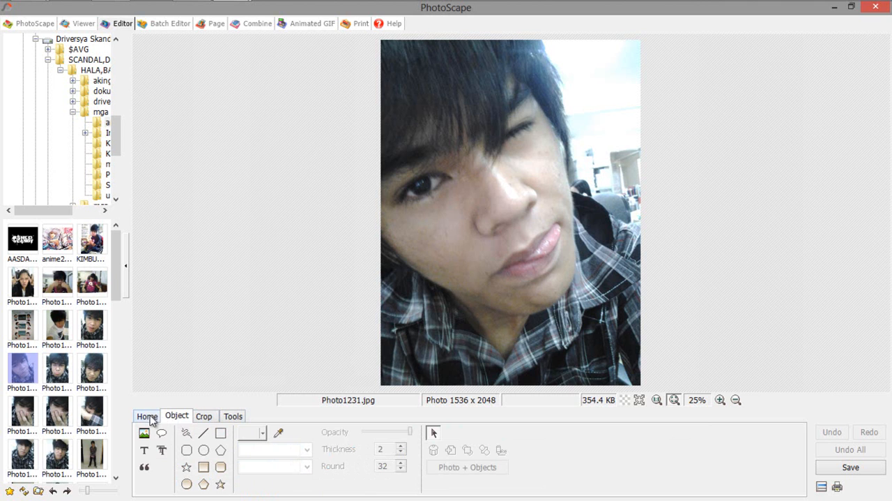
pyautogui.click(145, 432)
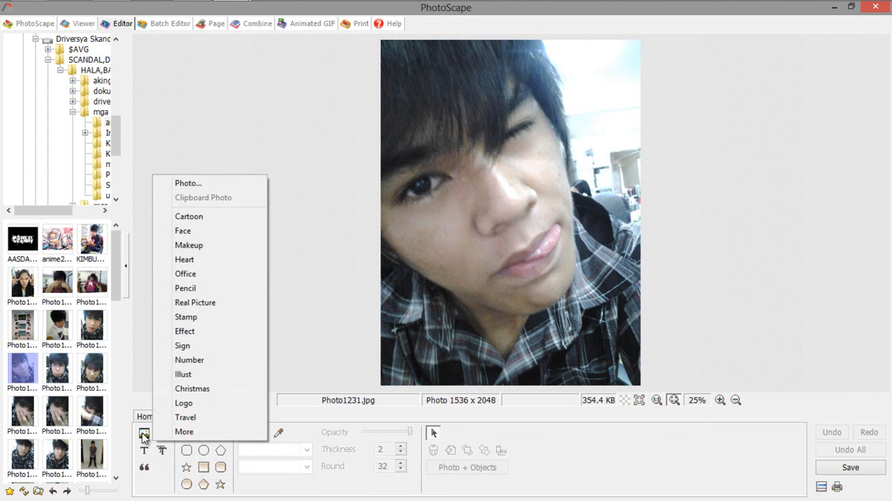
pyautogui.moveTo(201, 374)
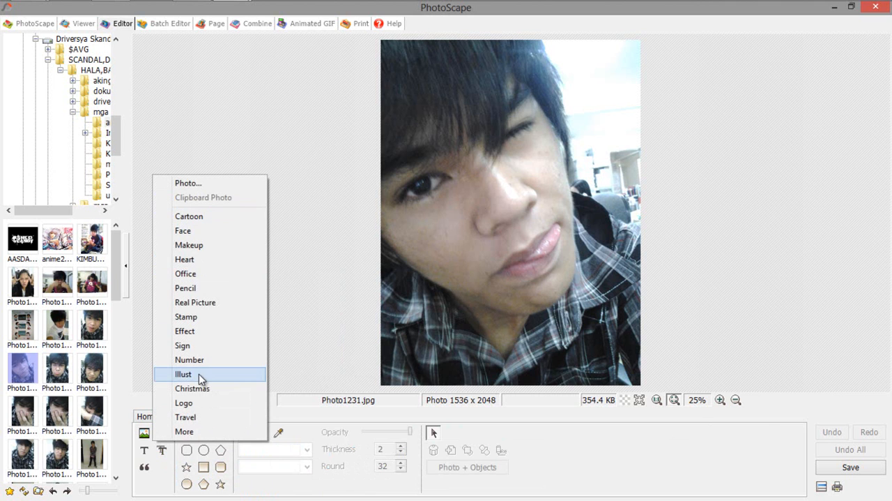
pyautogui.moveTo(198, 216)
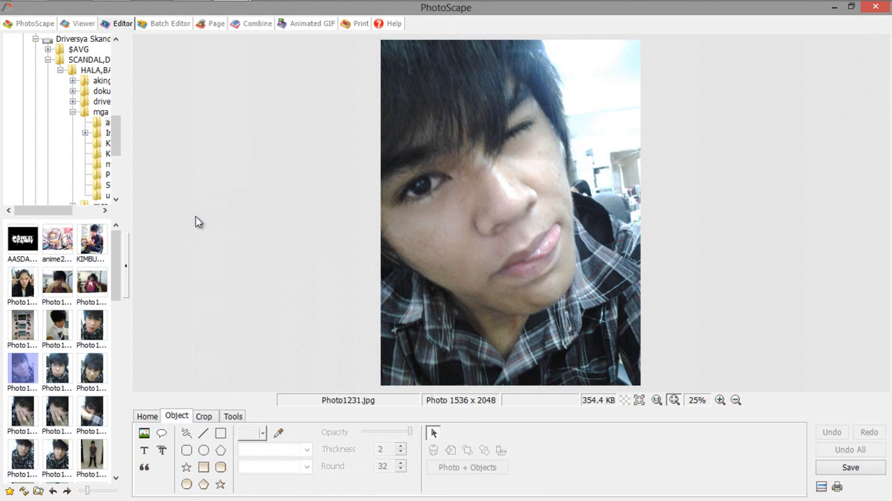
pyautogui.click(145, 433)
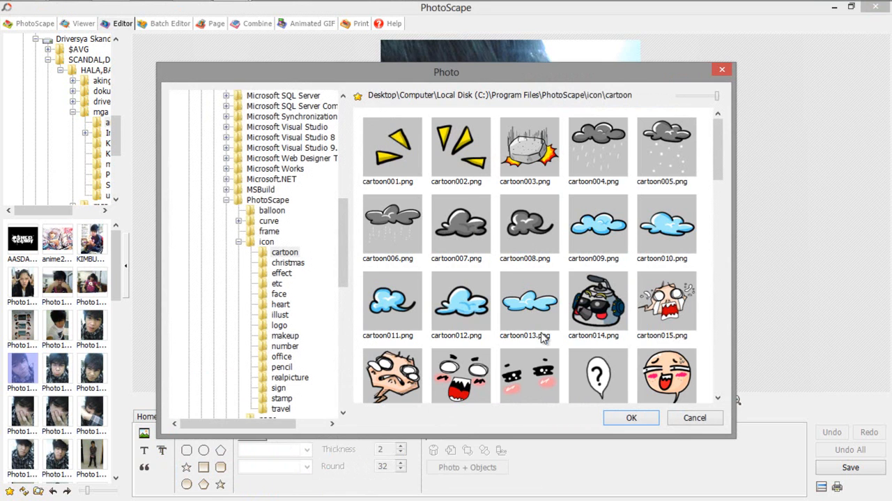
pyautogui.scroll(-3)
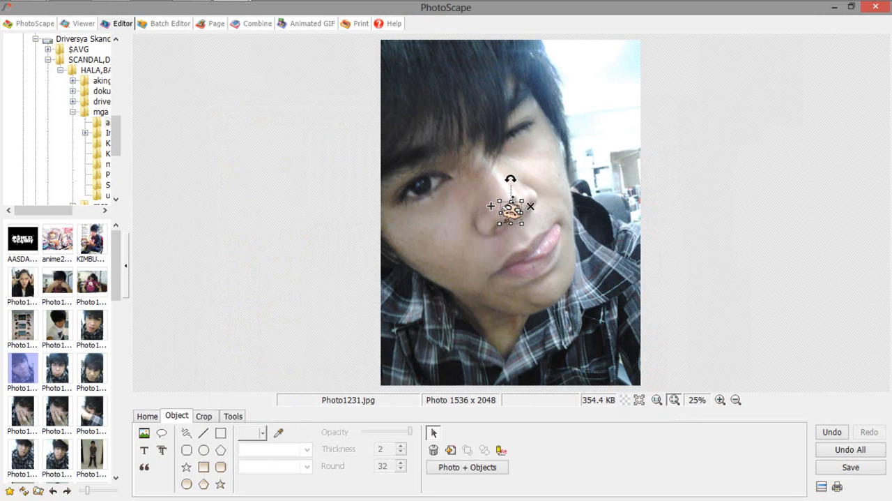
# Step: Enlarge the sticker and fit it snugly into the photo's top-right corner
pyautogui.moveTo(510, 210); pyautogui.dragTo(511, 195)
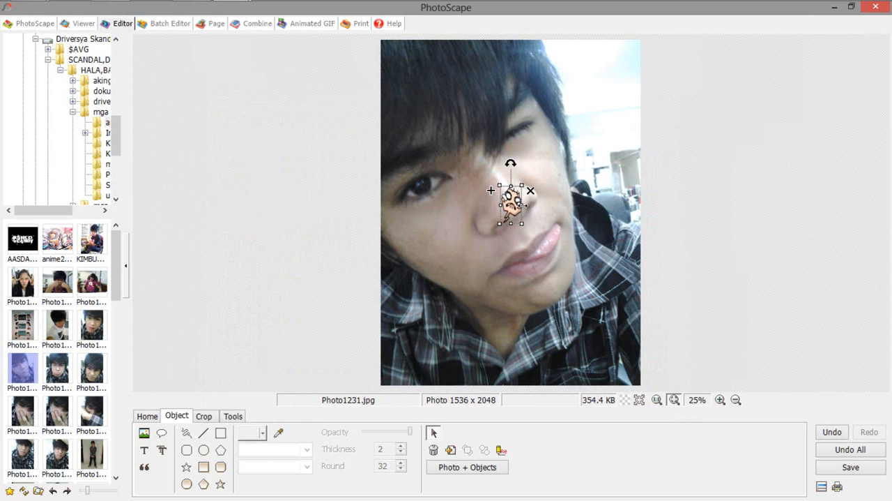
pyautogui.moveTo(530, 204); pyautogui.dragTo(575, 203)
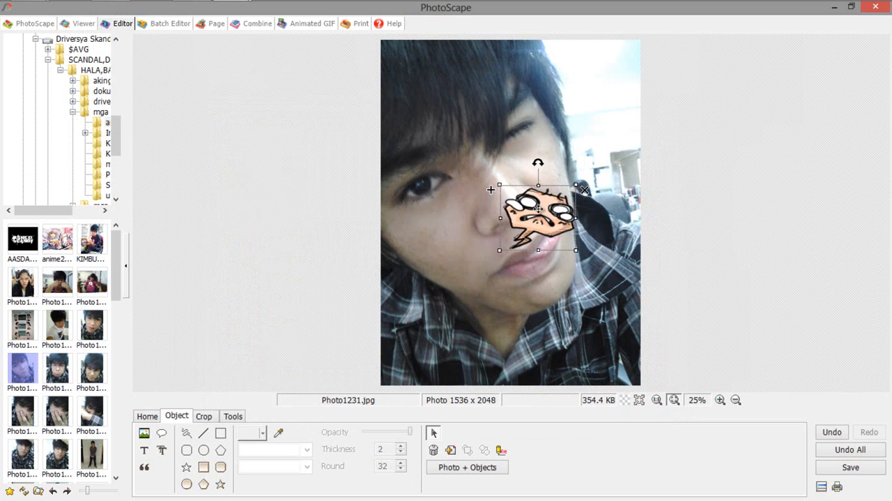
pyautogui.moveTo(538, 220); pyautogui.dragTo(566, 155)
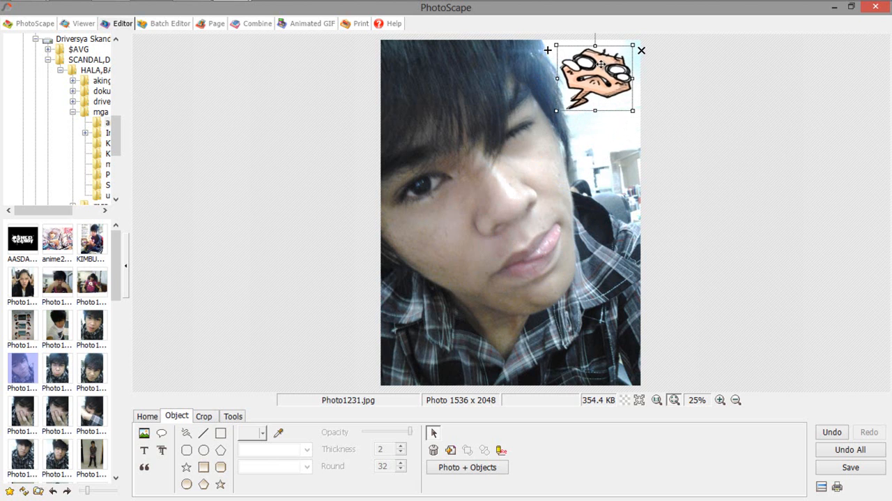
pyautogui.moveTo(597, 79); pyautogui.dragTo(600, 68)
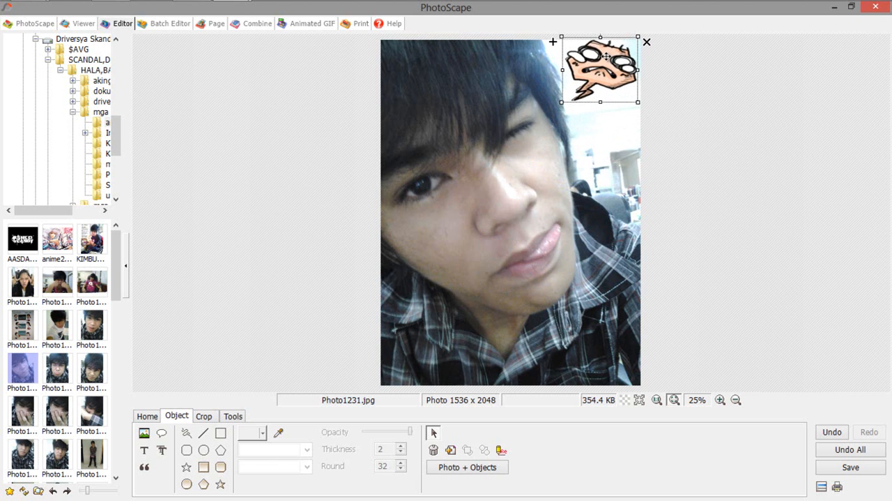
pyautogui.moveTo(312, 269)
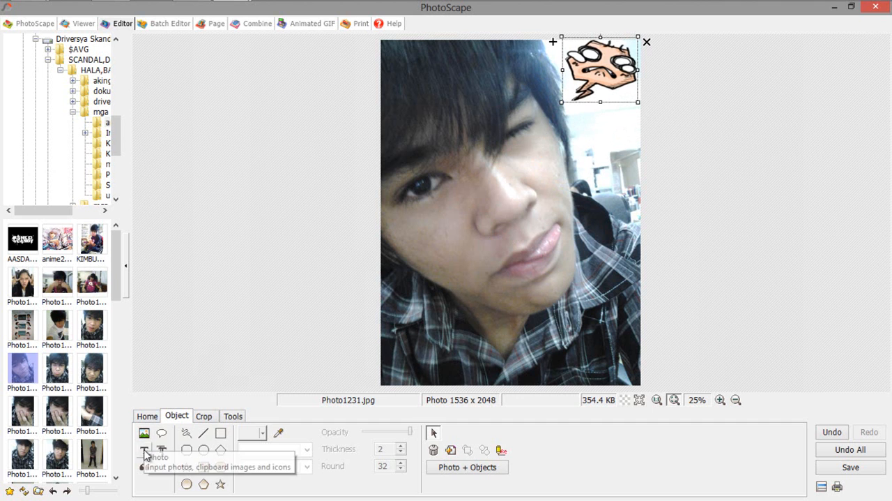
# Step: Add 'My Tutorial' text in Bernard MT Condensed, size 100, yellow, and confirm
pyautogui.click(145, 449)
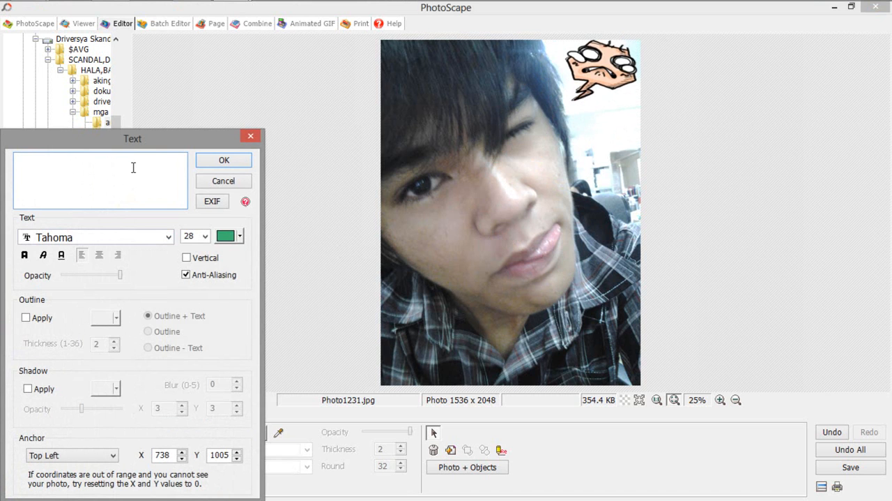
pyautogui.write('My Tutorial')
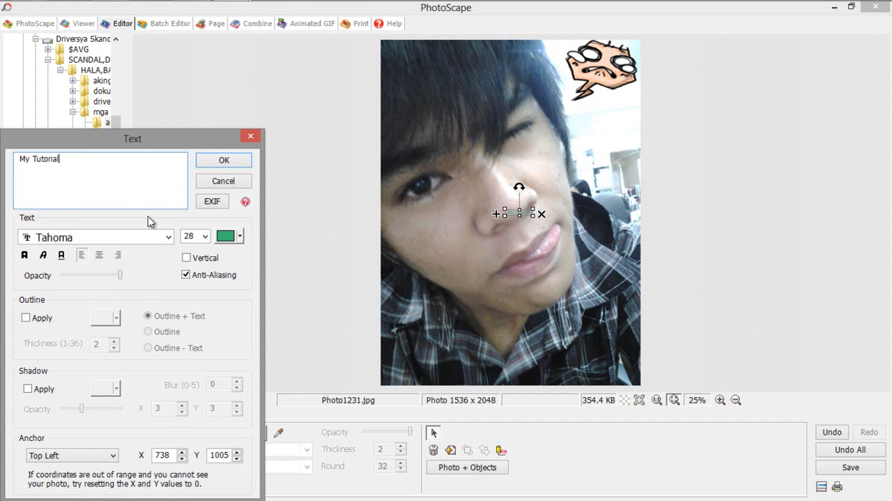
pyautogui.click(95, 238)
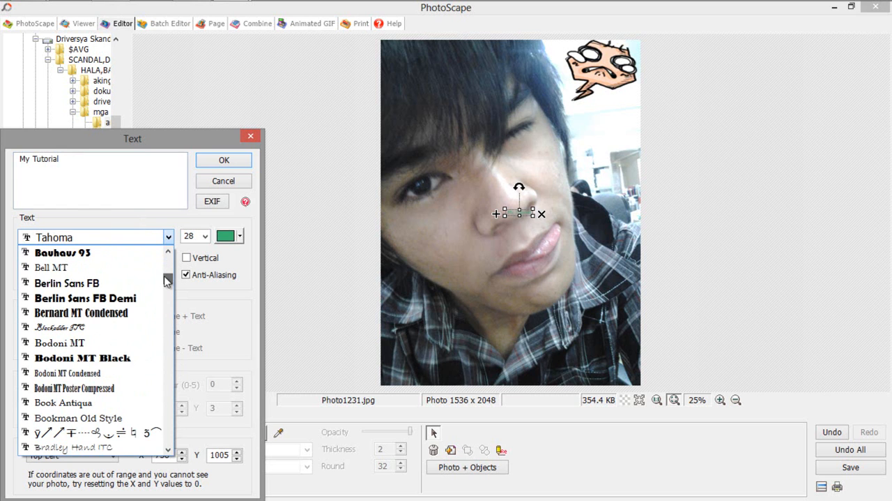
pyautogui.click(81, 312)
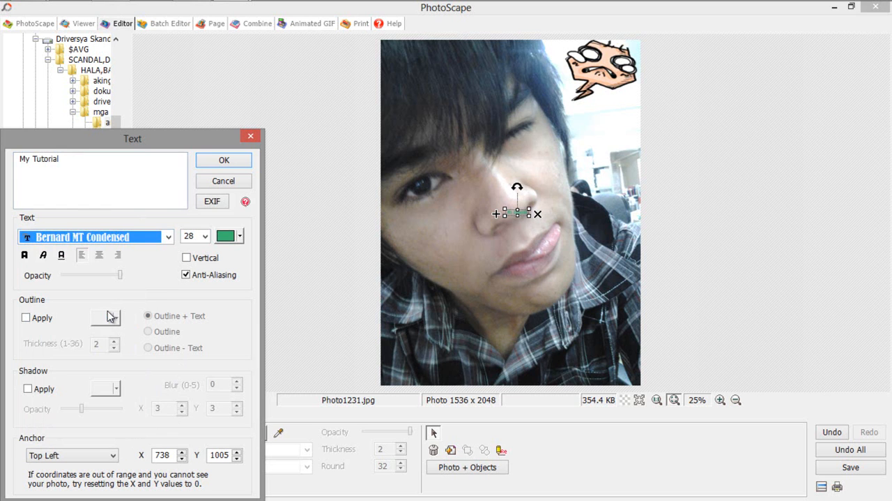
pyautogui.click(204, 235)
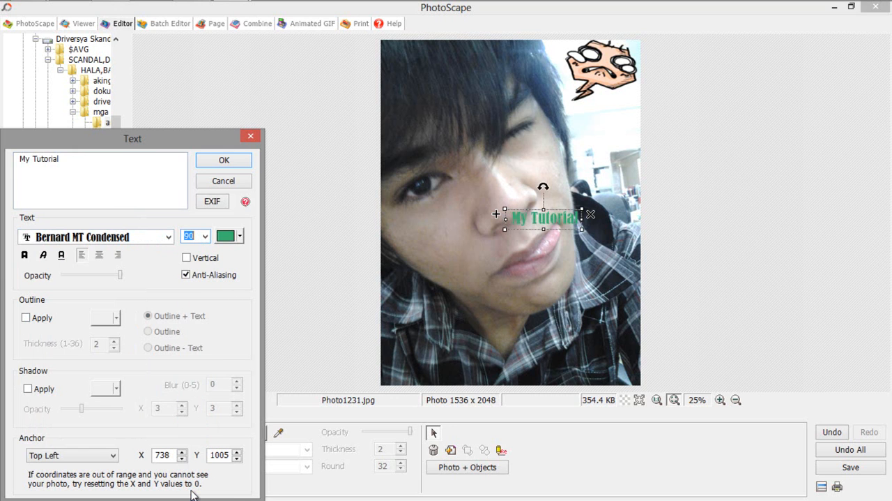
pyautogui.click(205, 236)
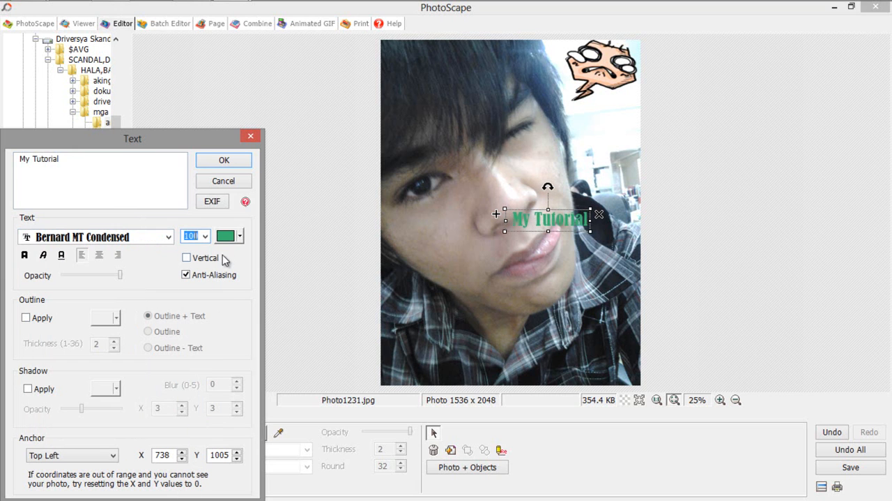
pyautogui.click(240, 235)
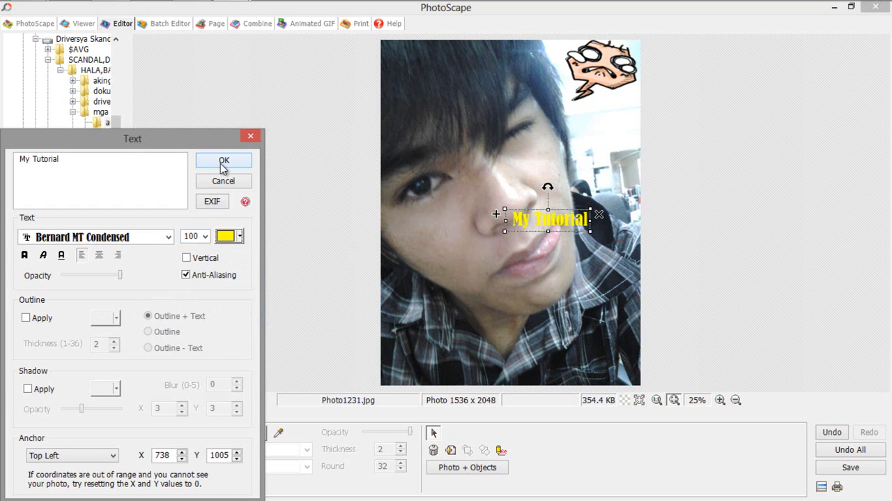
pyautogui.click(223, 161)
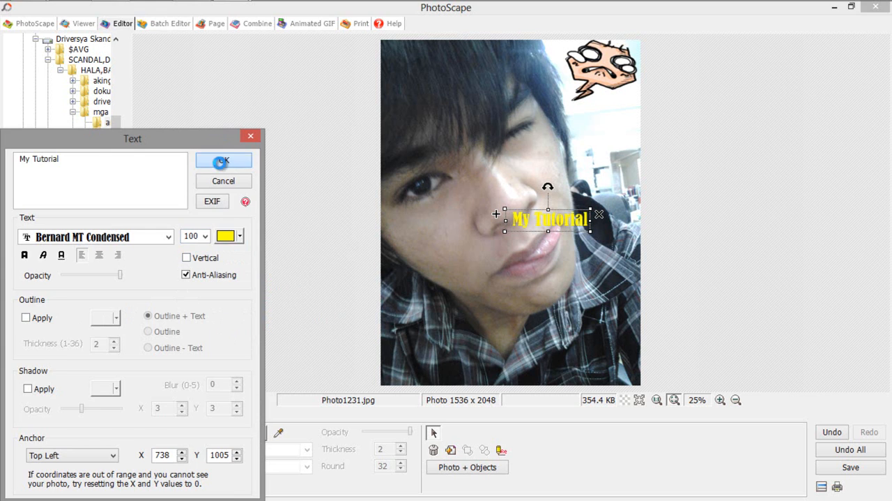
pyautogui.click(223, 160)
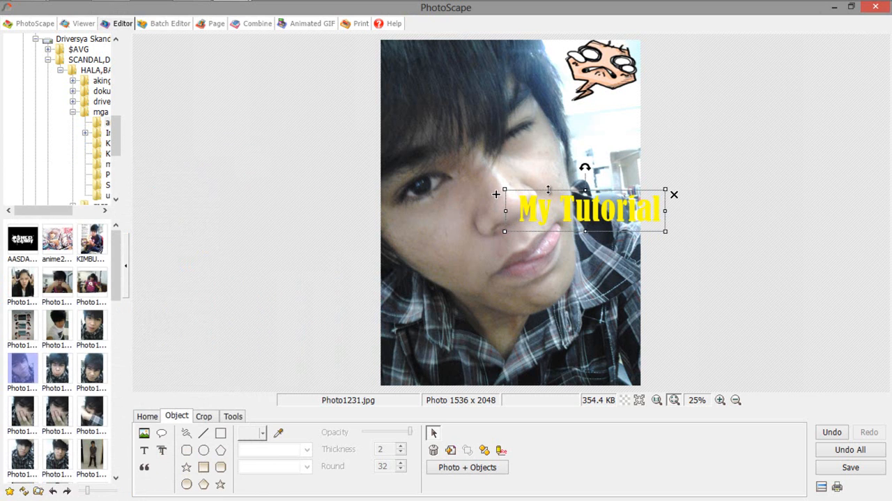
# Step: Move the yellow text down below the face near the bottom of the photo
pyautogui.moveTo(589, 206); pyautogui.dragTo(497, 293)
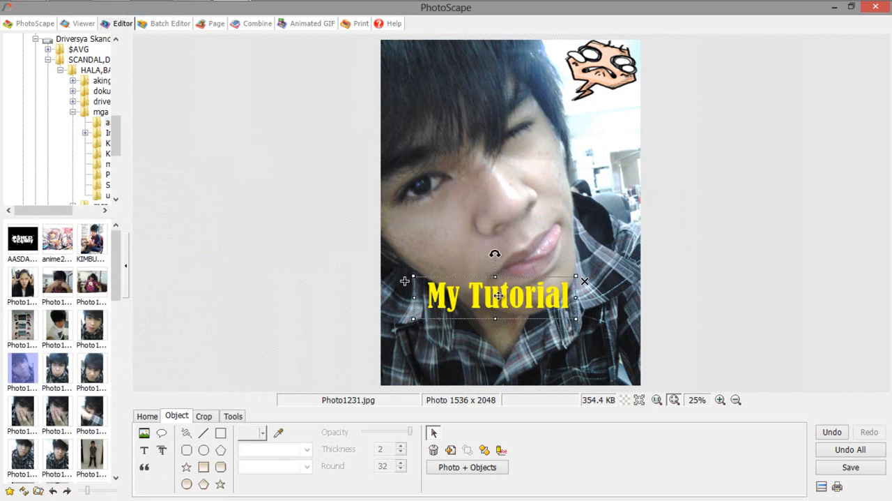
pyautogui.moveTo(497, 296); pyautogui.dragTo(521, 343)
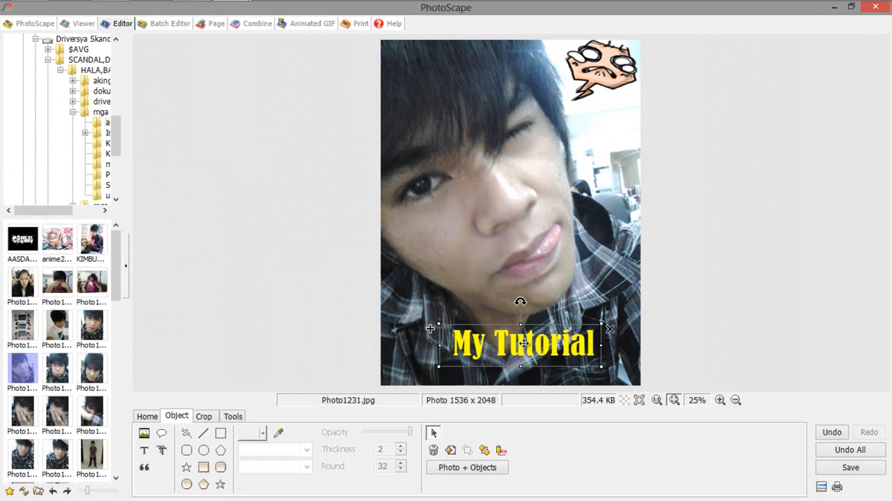
pyautogui.moveTo(195, 411)
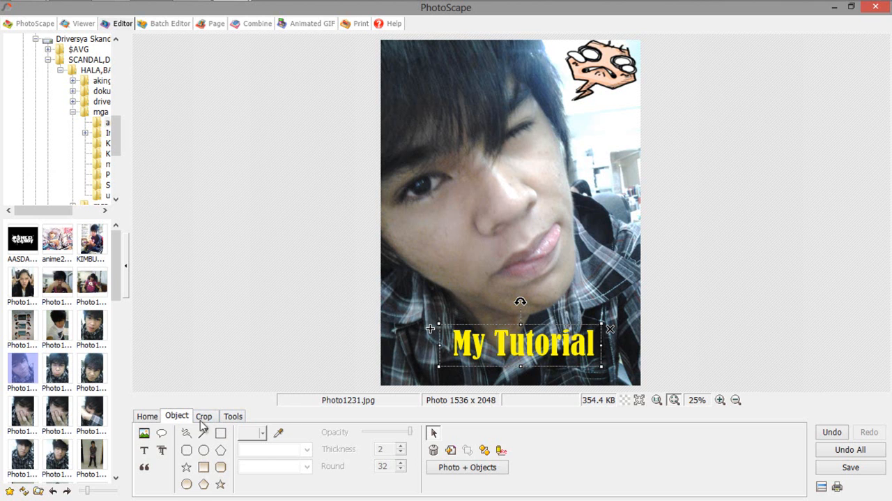
# Step: Frame the photo with Black Line 8, trying Antique Frame 01 before returning to Black Line 8
pyautogui.click(148, 415)
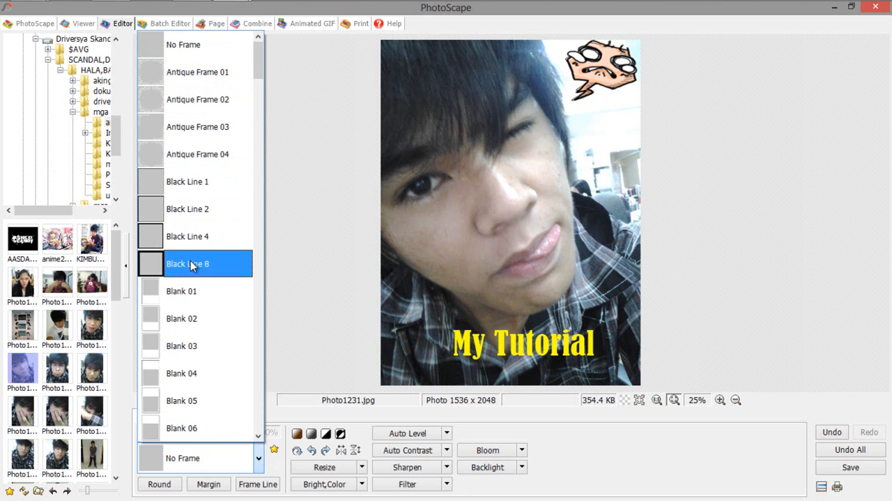
pyautogui.click(187, 264)
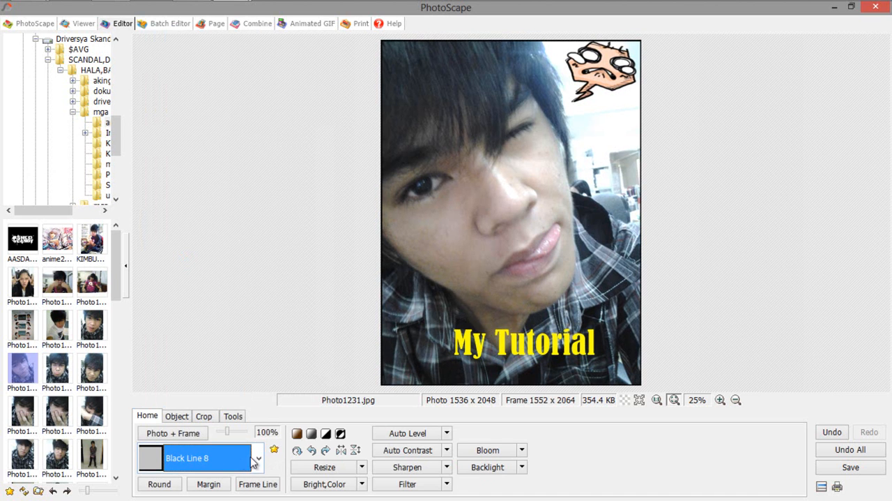
pyautogui.click(258, 458)
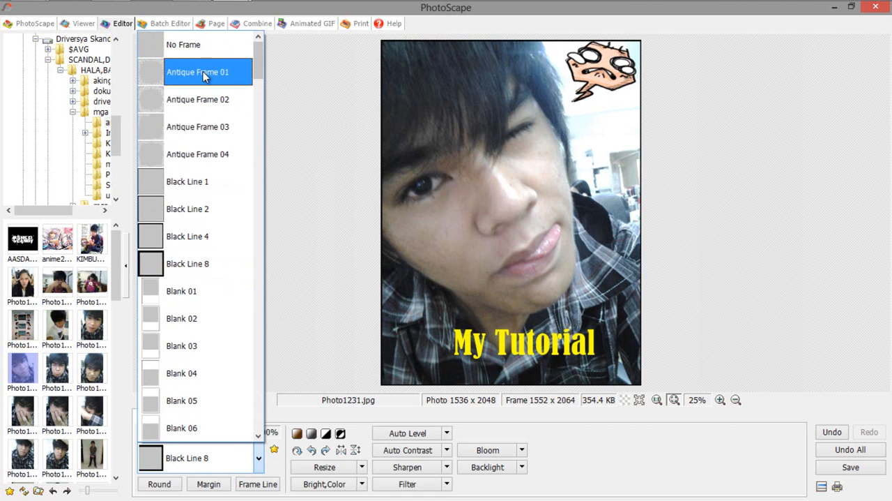
pyautogui.click(198, 72)
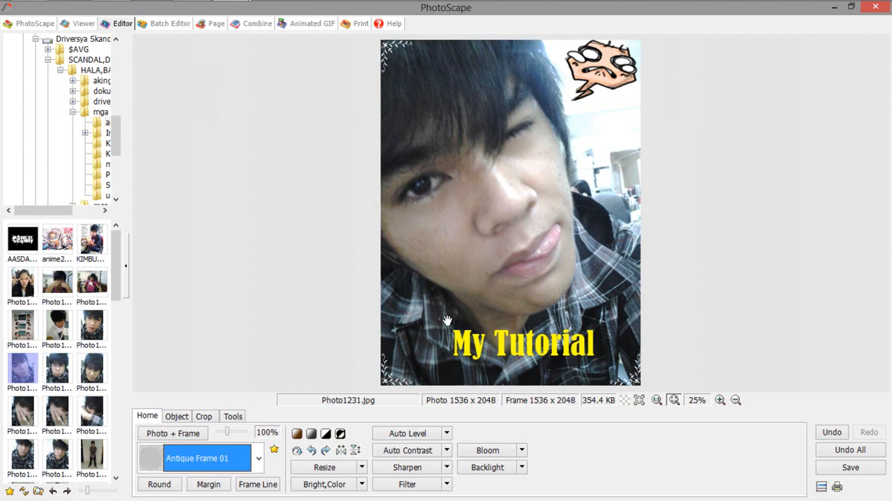
pyautogui.click(202, 458)
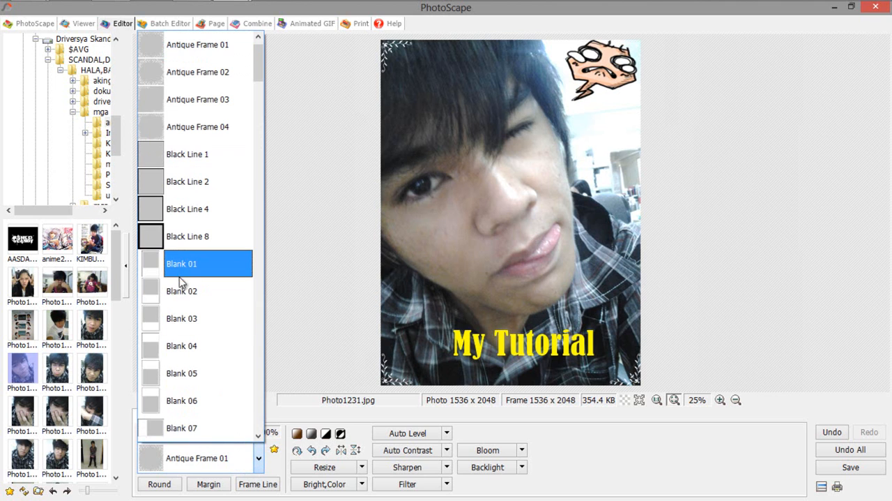
pyautogui.click(187, 236)
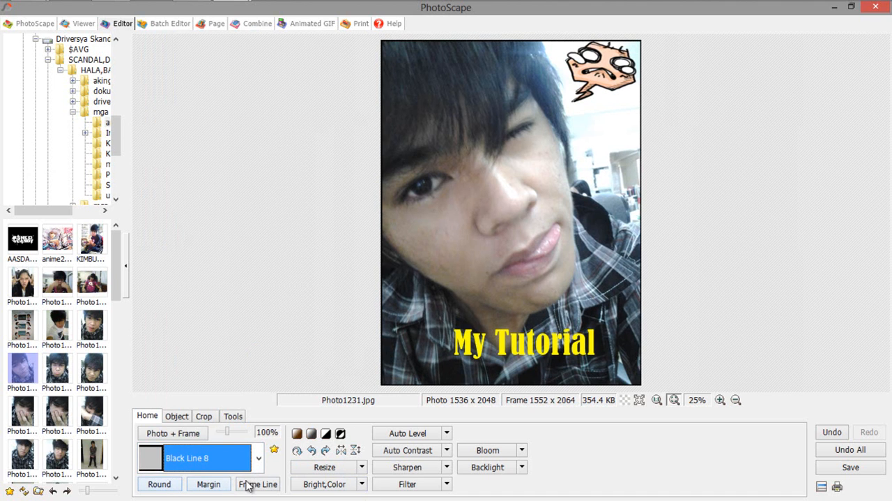
pyautogui.moveTo(159, 484)
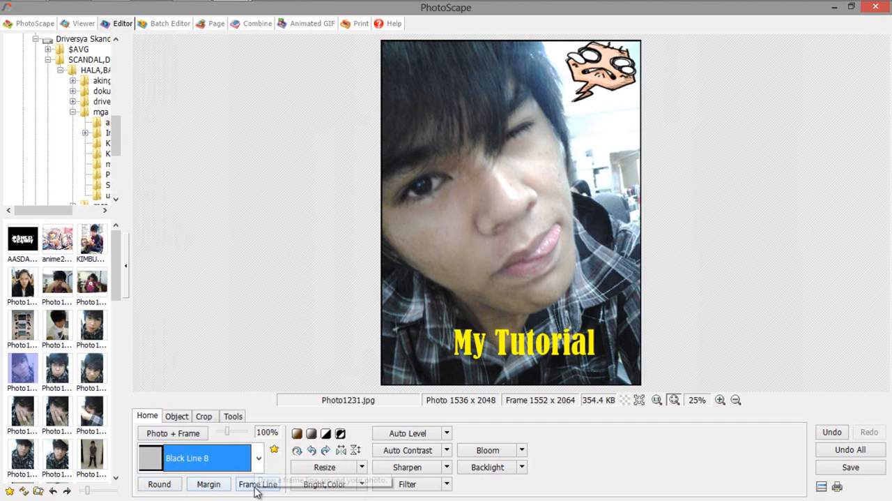
pyautogui.click(257, 482)
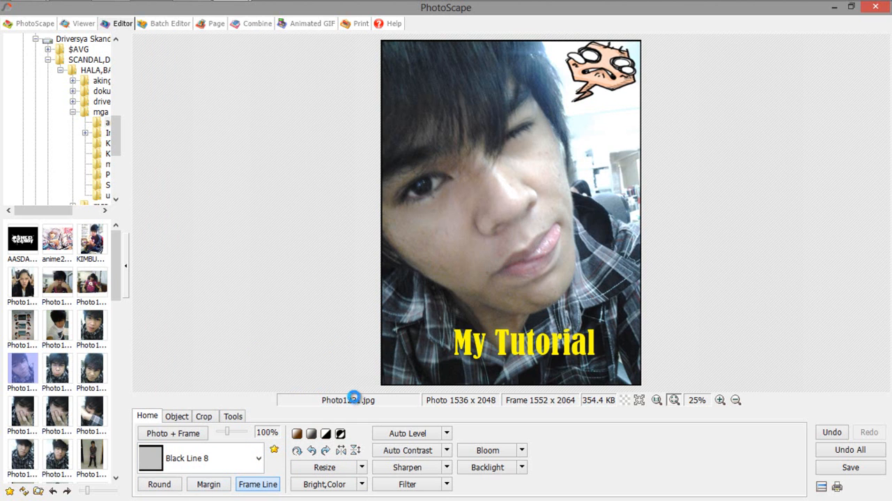
pyautogui.click(258, 482)
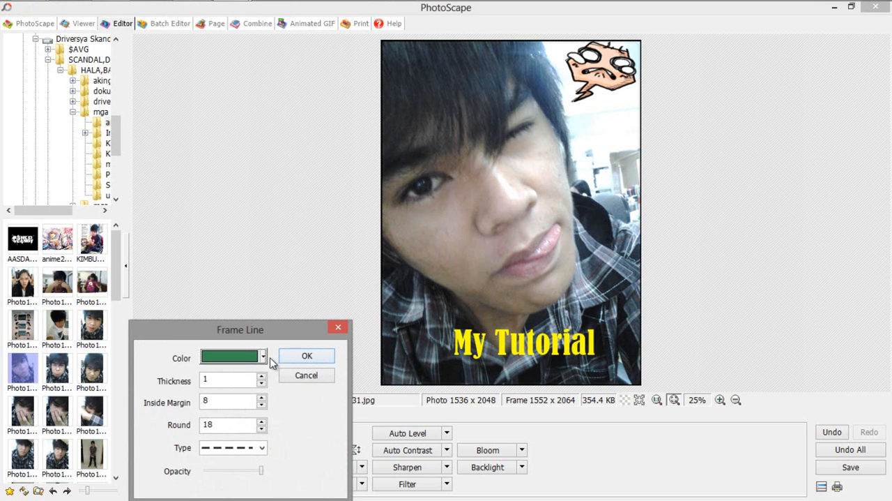
pyautogui.click(262, 357)
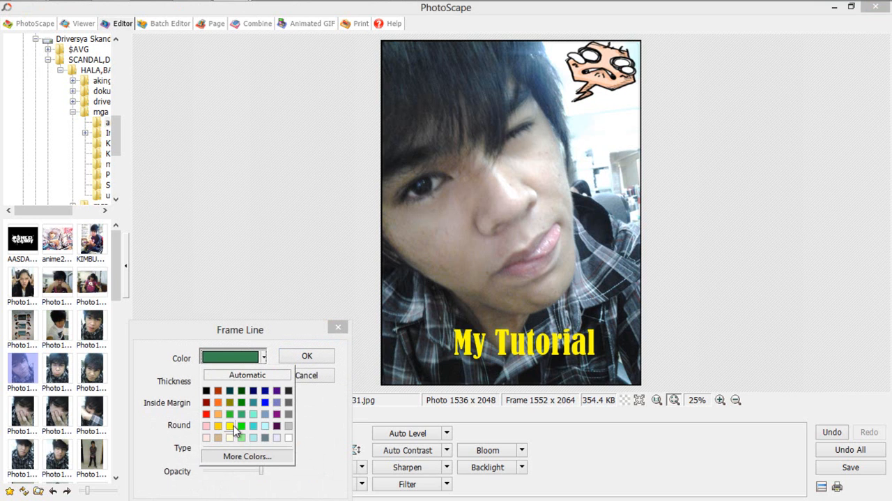
pyautogui.click(230, 425)
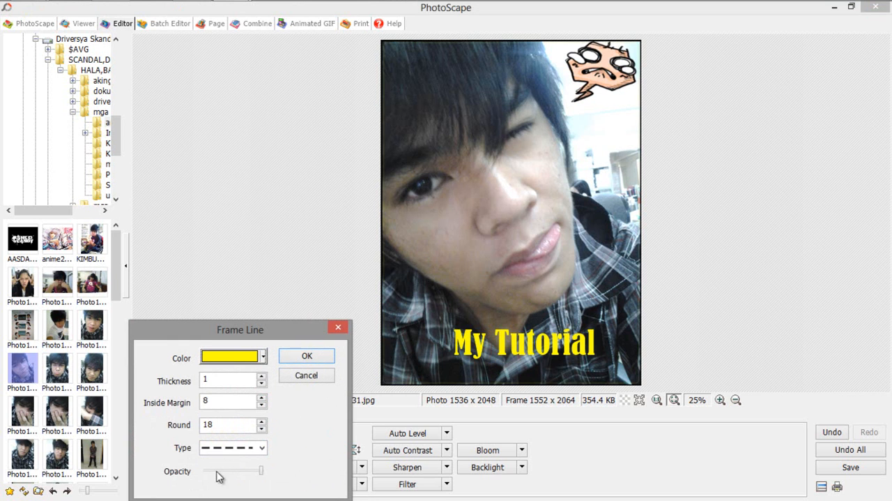
pyautogui.click(306, 355)
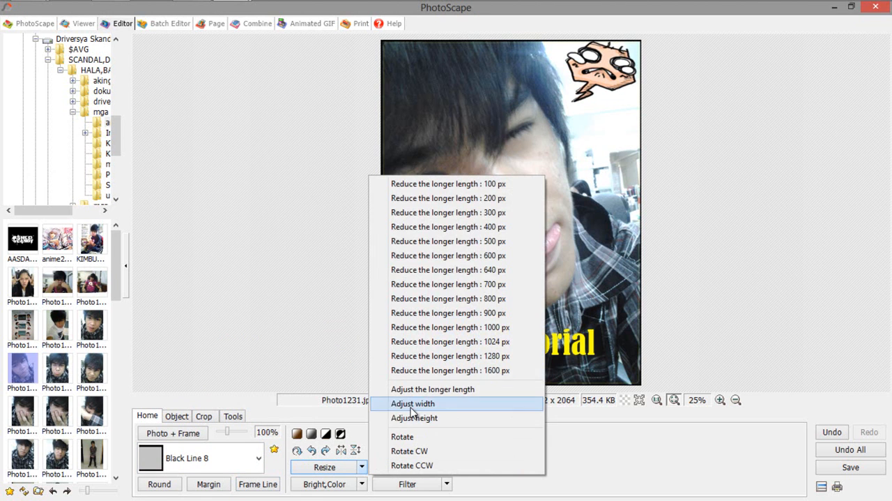
pyautogui.moveTo(407, 184)
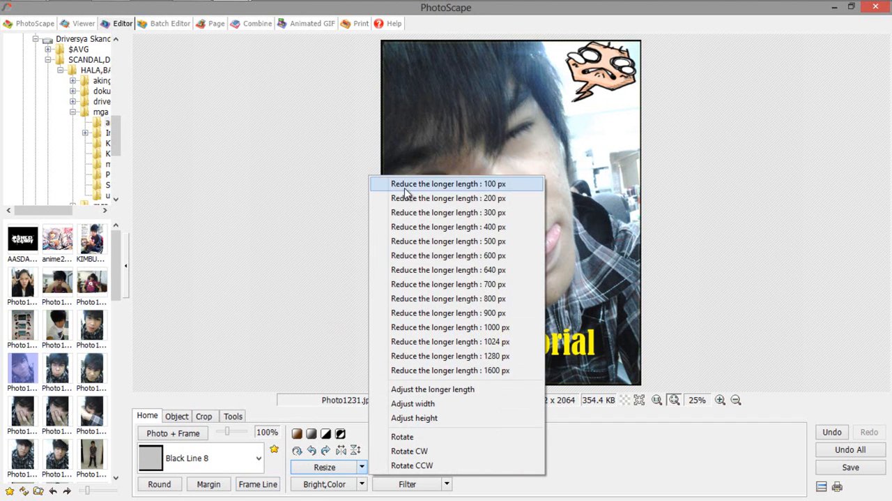
# Step: Shrink the photo to 100 px on its longer side, then undo back to full framed size
pyautogui.click(448, 184)
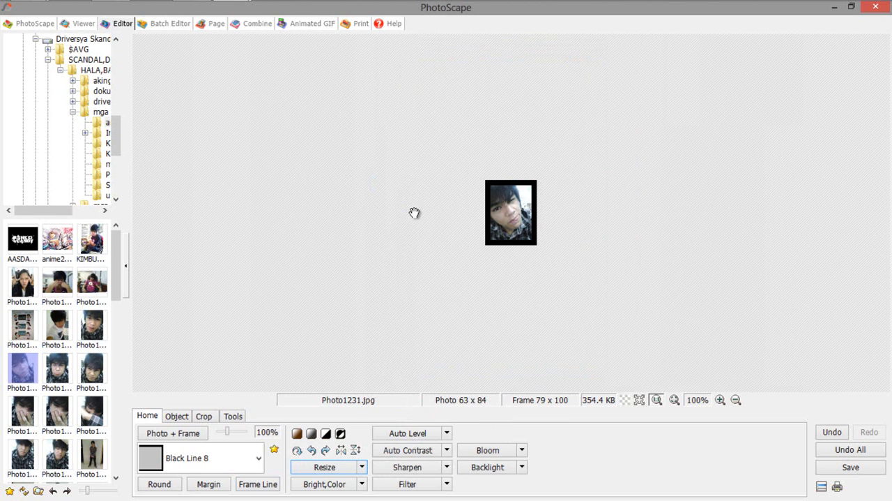
pyautogui.click(362, 465)
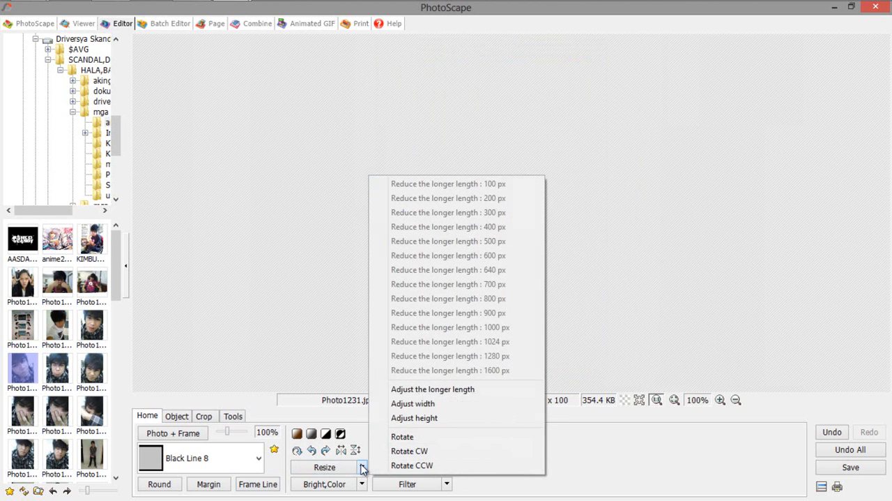
pyautogui.click(432, 388)
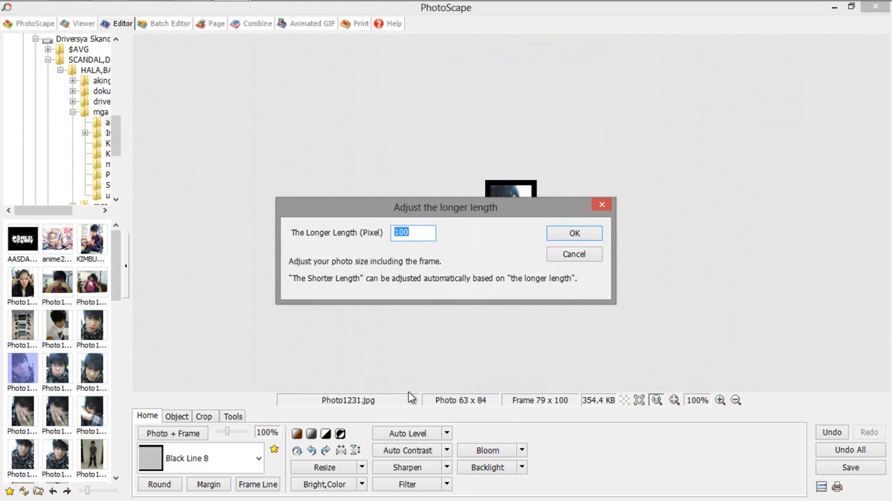
pyautogui.click(575, 232)
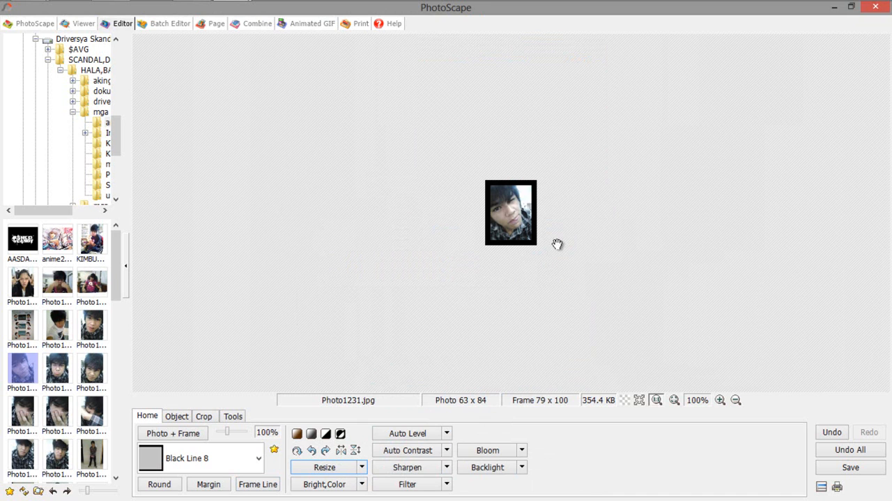
pyautogui.moveTo(625, 281)
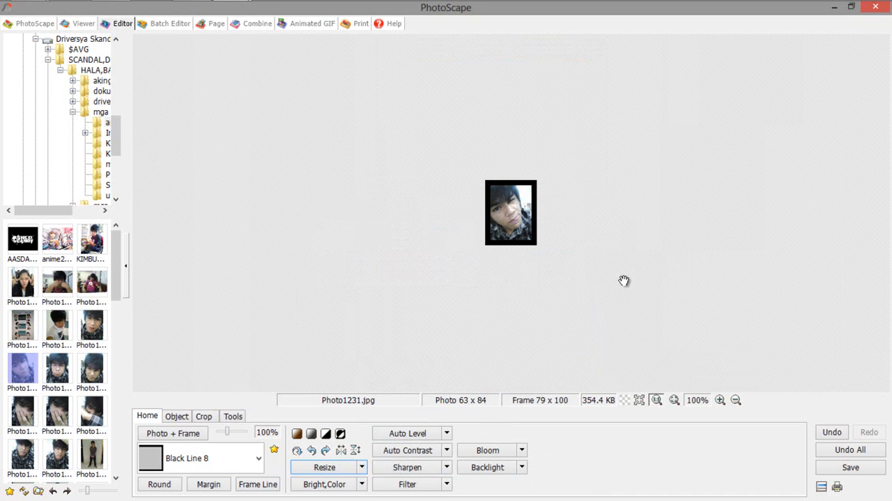
pyautogui.moveTo(807, 429)
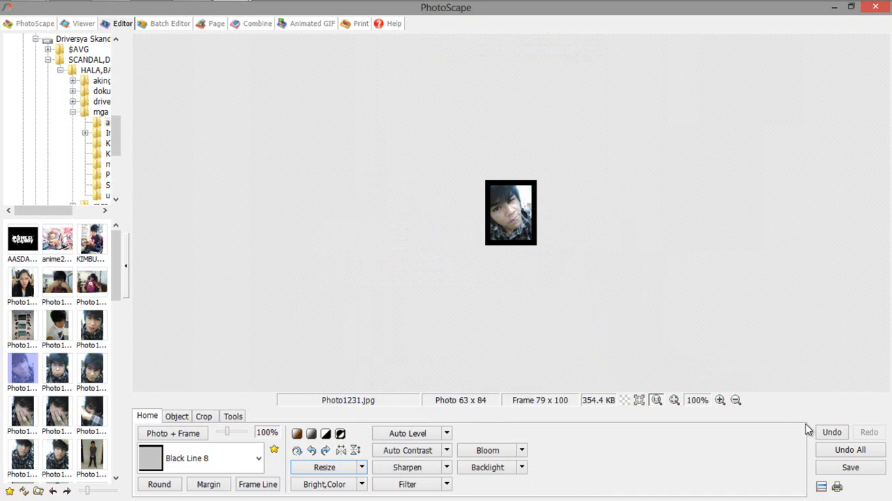
pyautogui.click(831, 433)
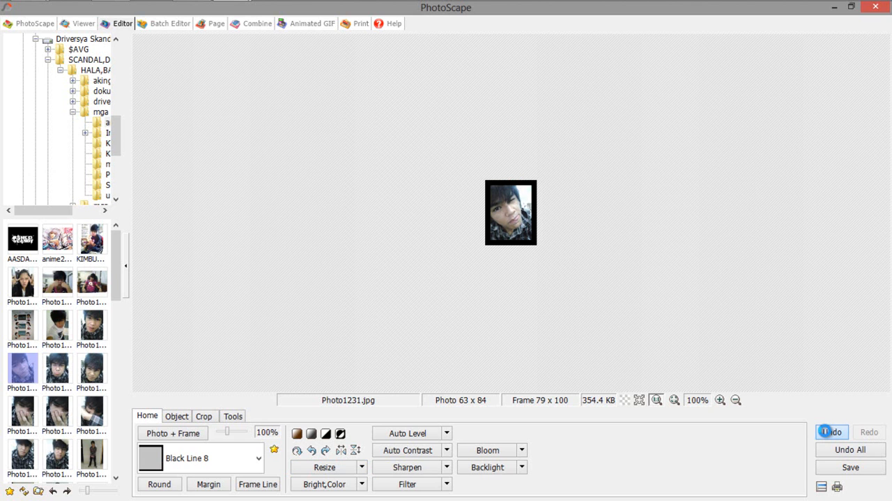
pyautogui.click(831, 432)
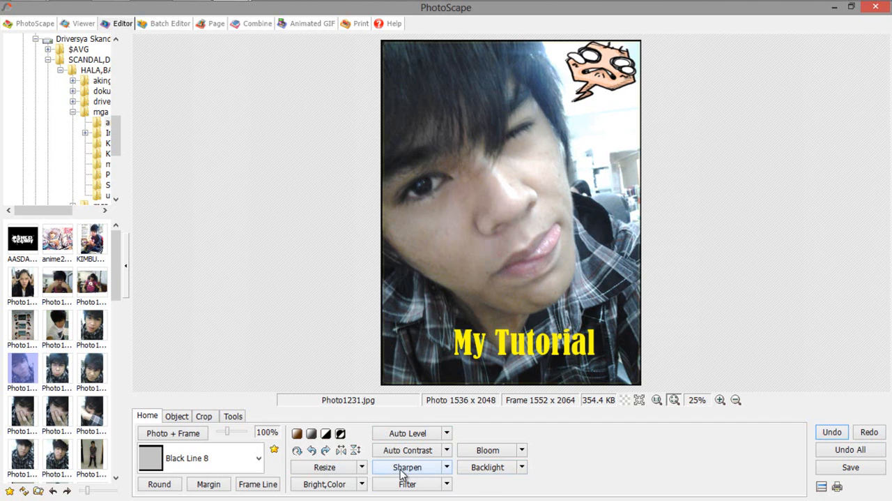
# Step: Apply a (+) 75% backlight brightening to the portrait
pyautogui.click(523, 465)
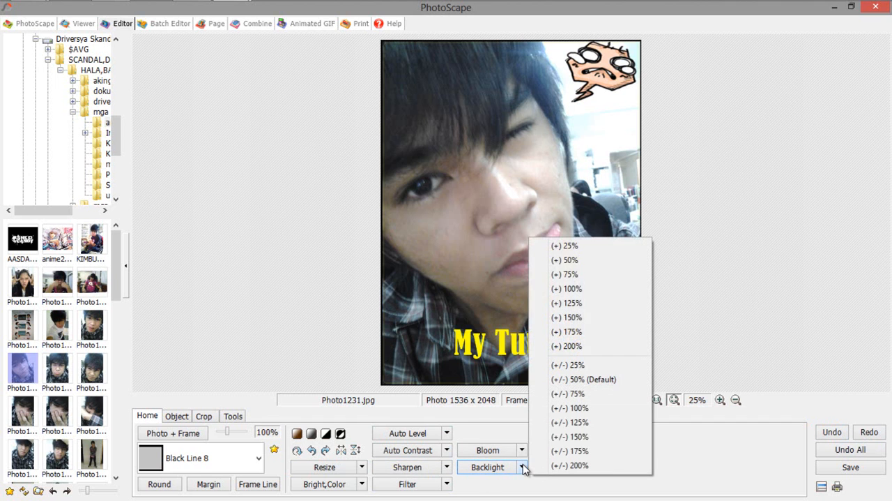
pyautogui.moveTo(576, 302)
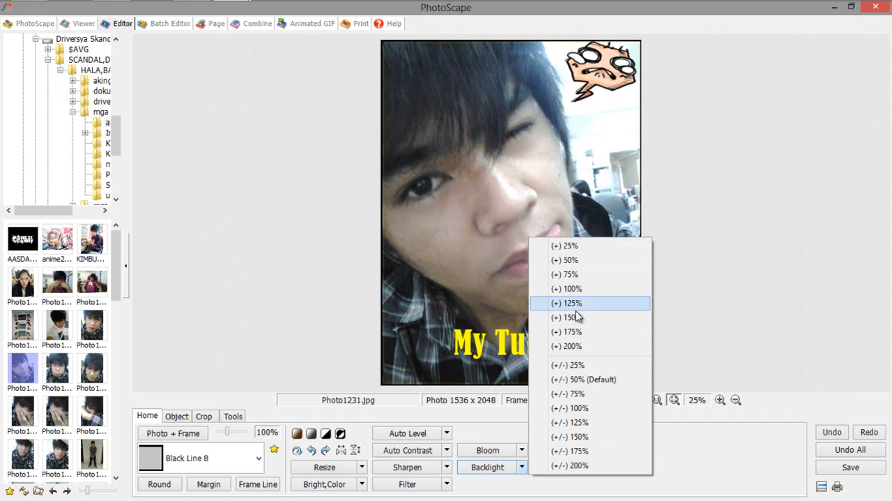
pyautogui.moveTo(573, 273)
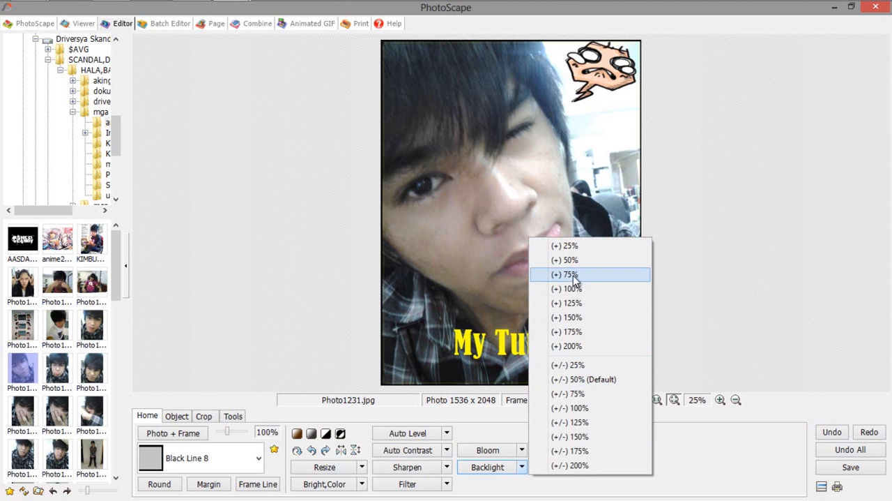
pyautogui.click(572, 273)
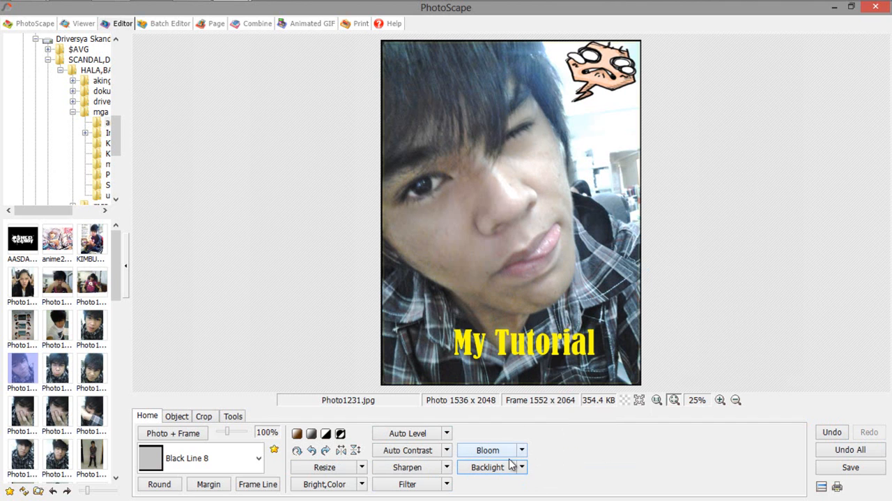
pyautogui.click(522, 466)
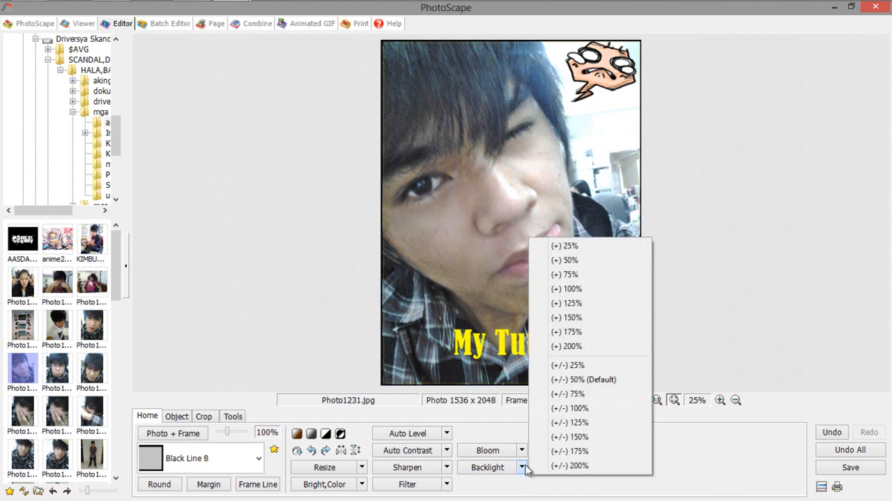
pyautogui.moveTo(572, 318)
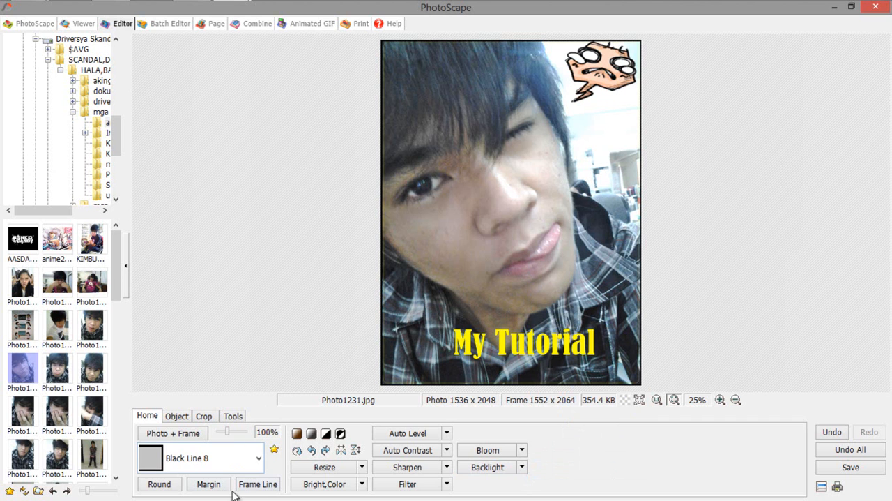
pyautogui.moveTo(593, 336)
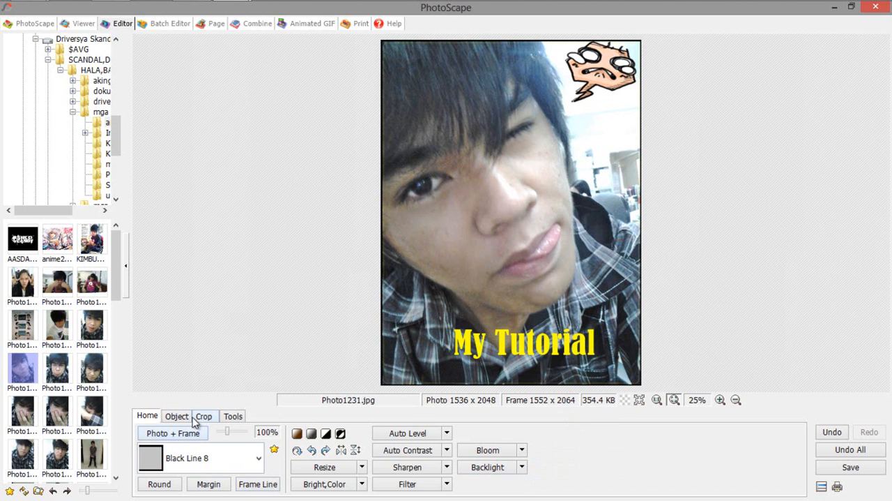
# Step: Crop the portrait to an oval with Crop Round Image, leaving a blue surround
pyautogui.click(204, 415)
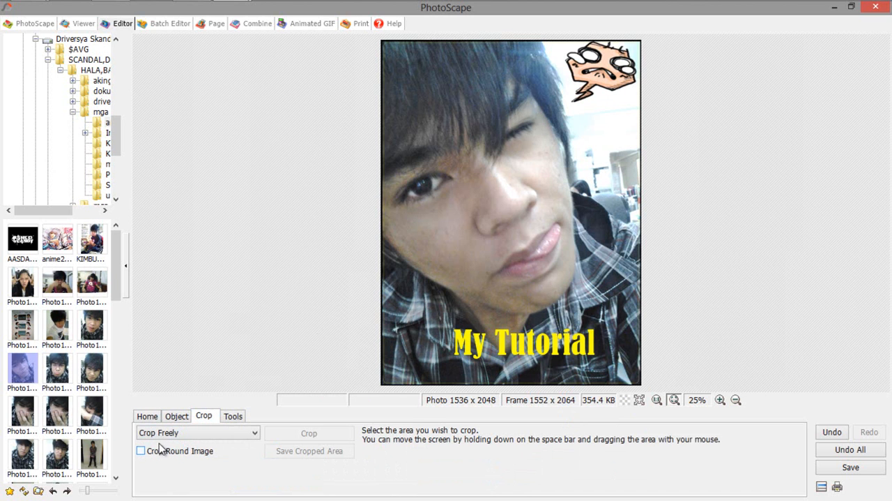
pyautogui.click(140, 450)
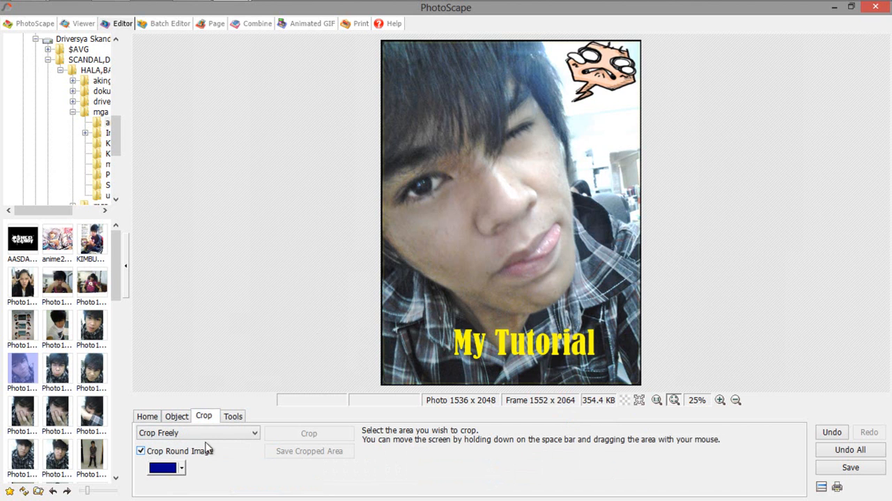
pyautogui.click(198, 432)
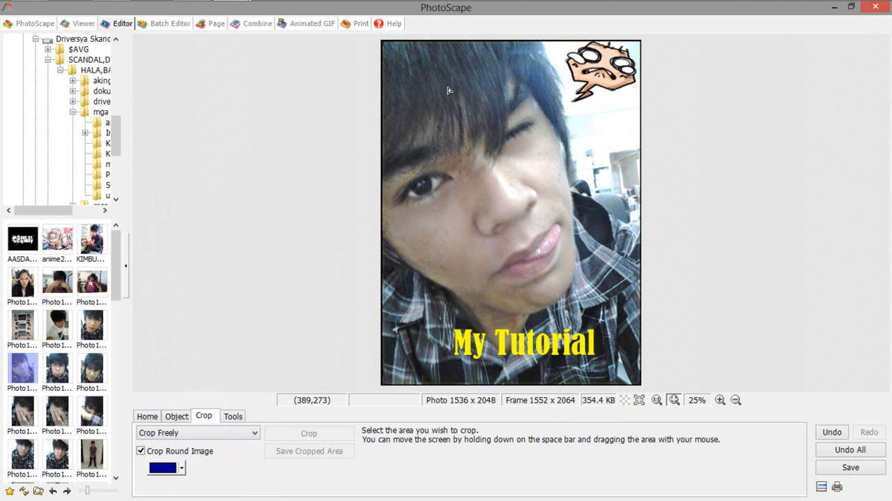
pyautogui.moveTo(382, 39); pyautogui.dragTo(518, 172)
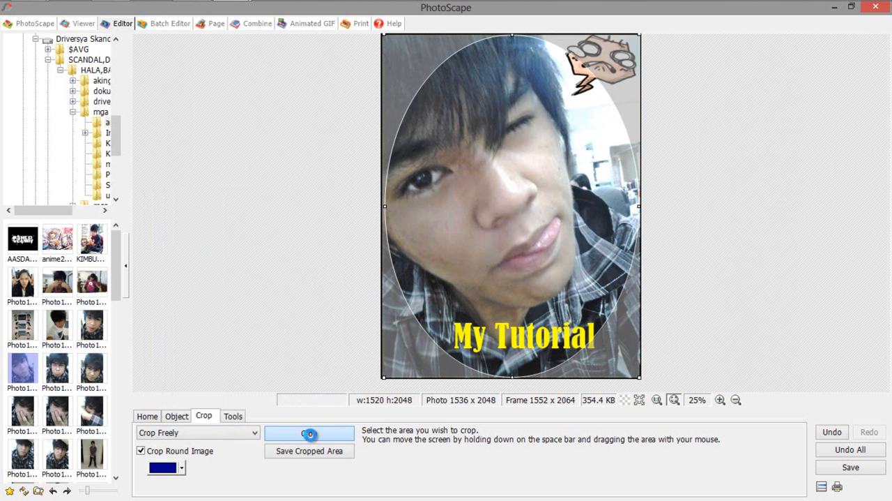
pyautogui.click(309, 433)
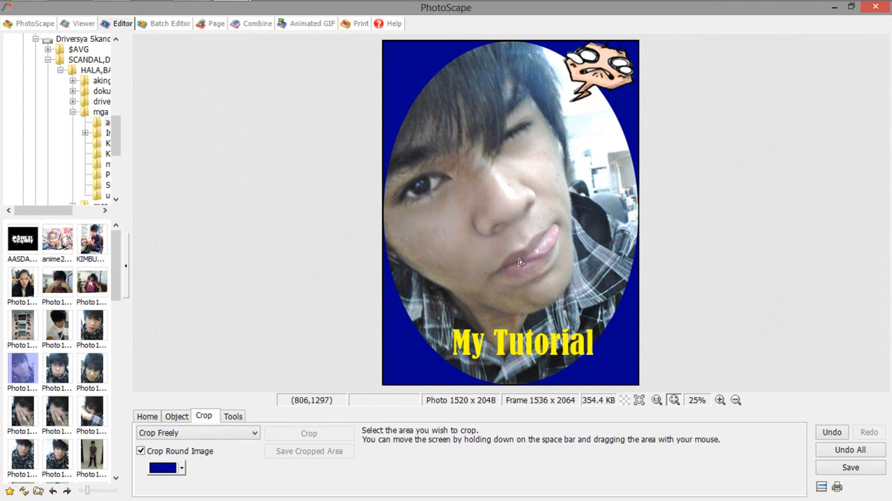
pyautogui.moveTo(516, 141)
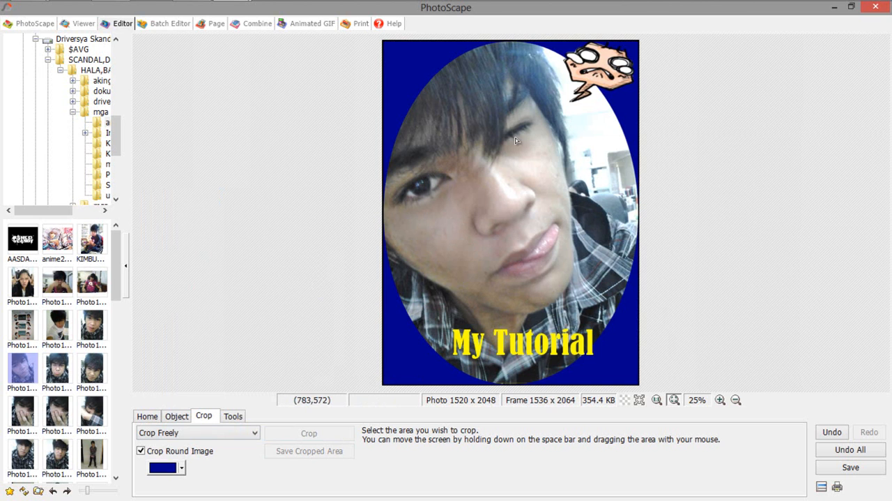
pyautogui.moveTo(753, 308)
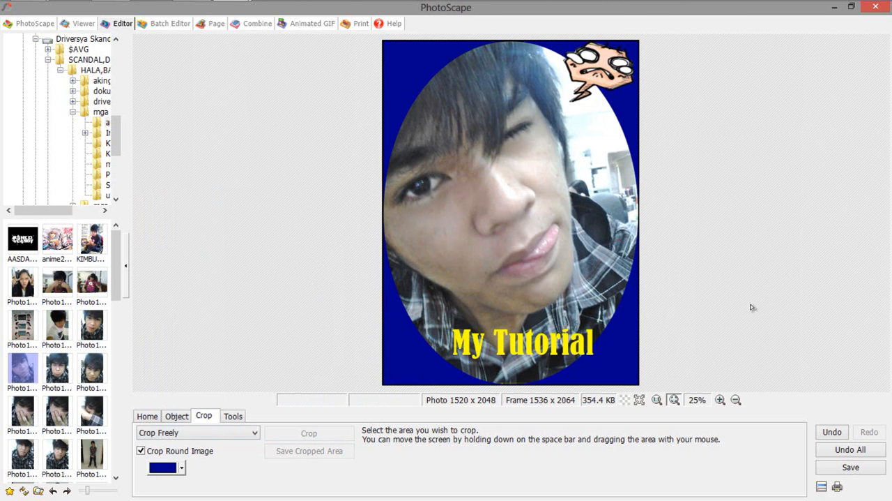
pyautogui.moveTo(531, 240)
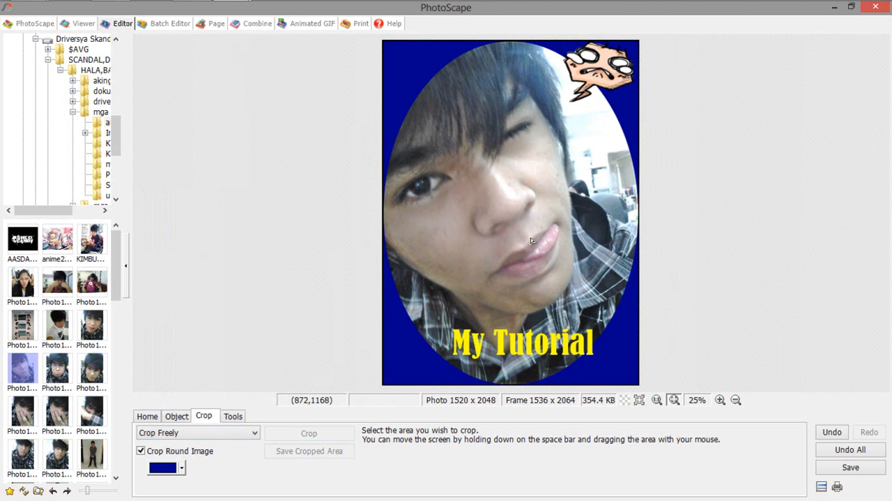
pyautogui.moveTo(641, 279)
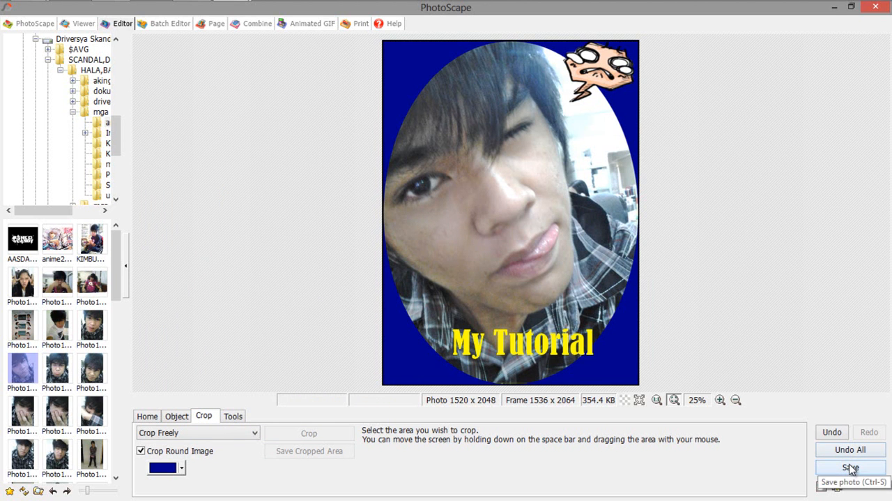
pyautogui.click(850, 467)
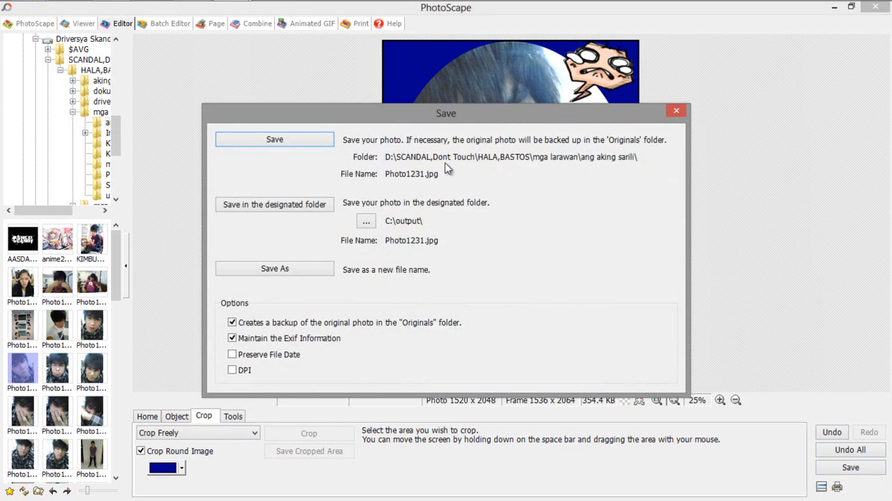
pyautogui.click(273, 138)
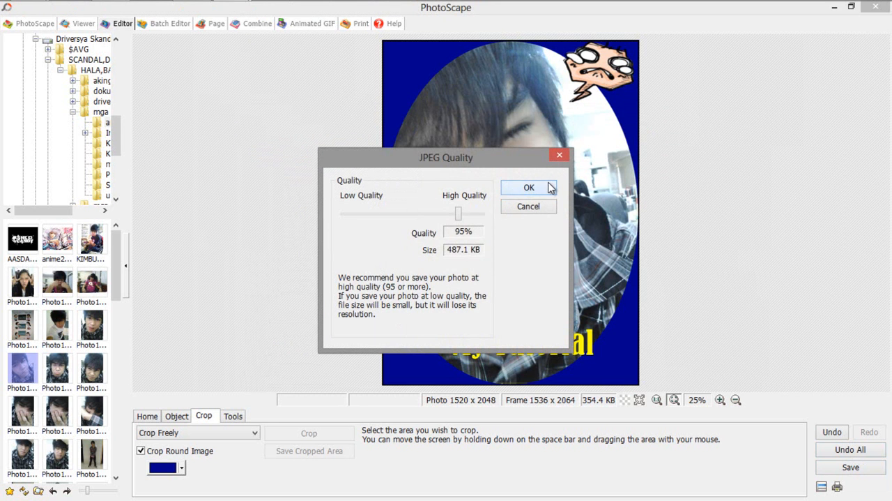
pyautogui.click(529, 186)
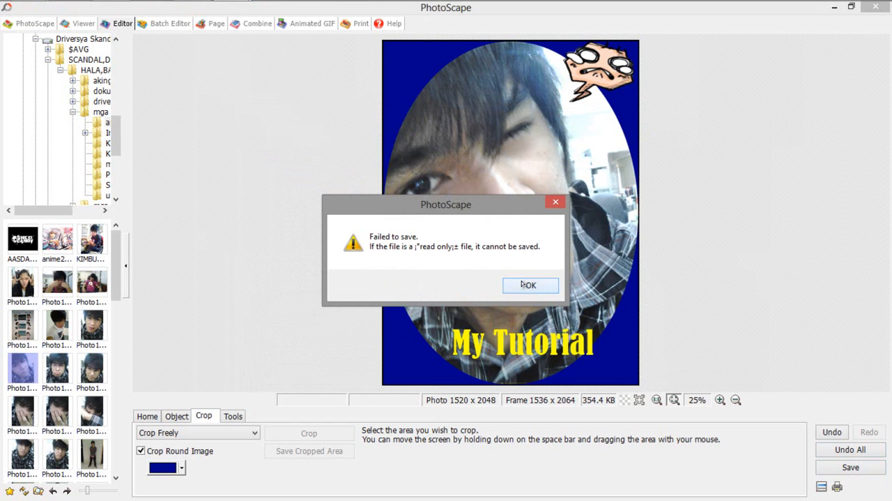
pyautogui.click(528, 284)
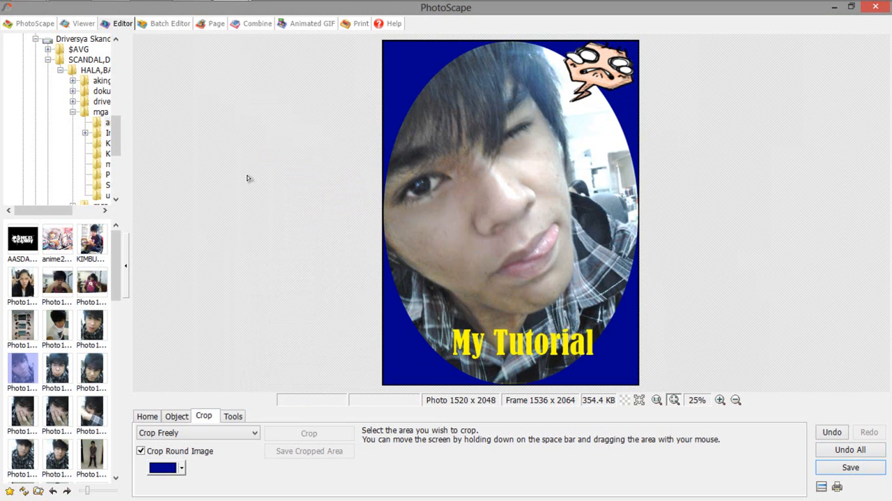